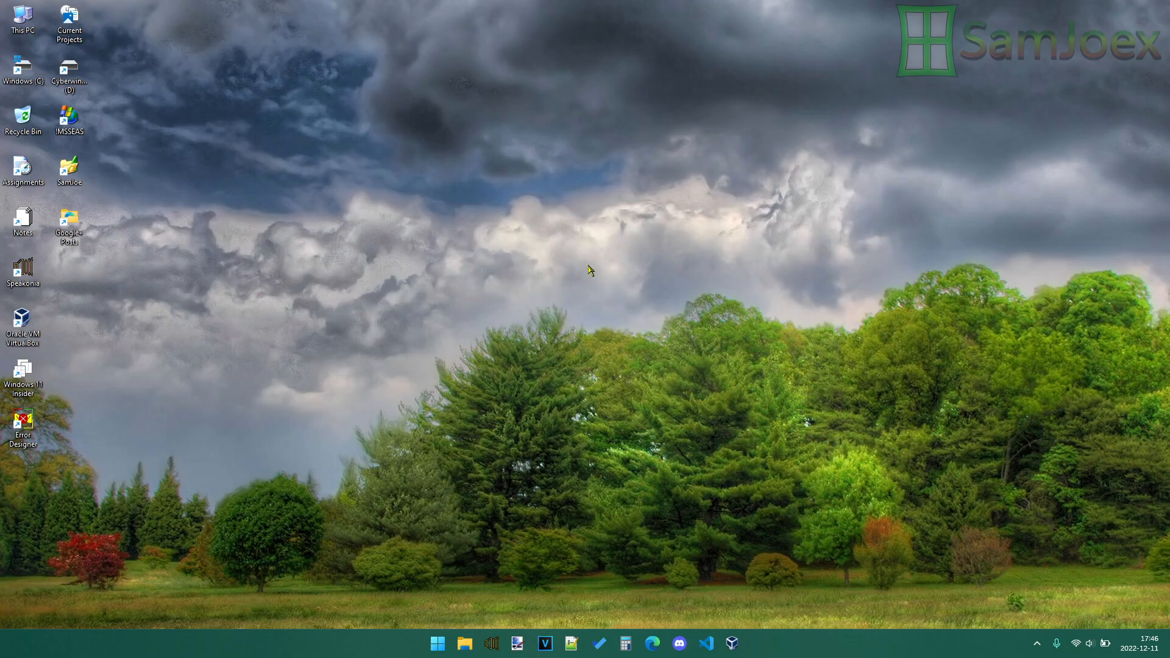
pyautogui.moveTo(629, 361)
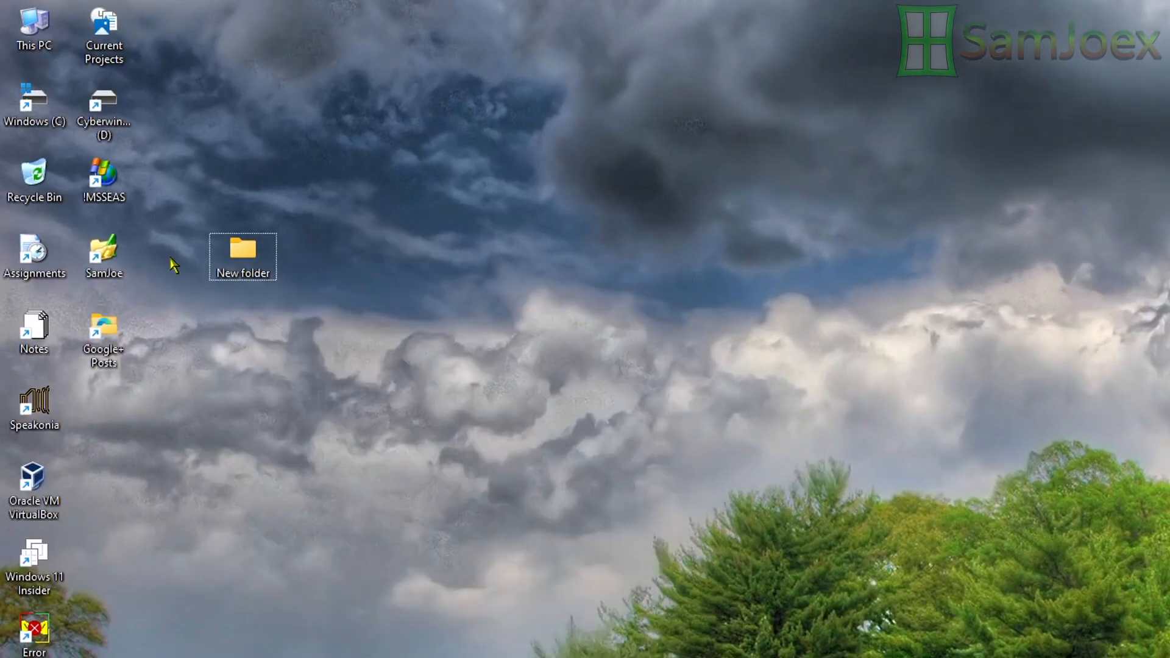
# Step: Give New folder a chip icon through its Properties Customize settings and apply it
pyautogui.rightClick(242, 250)
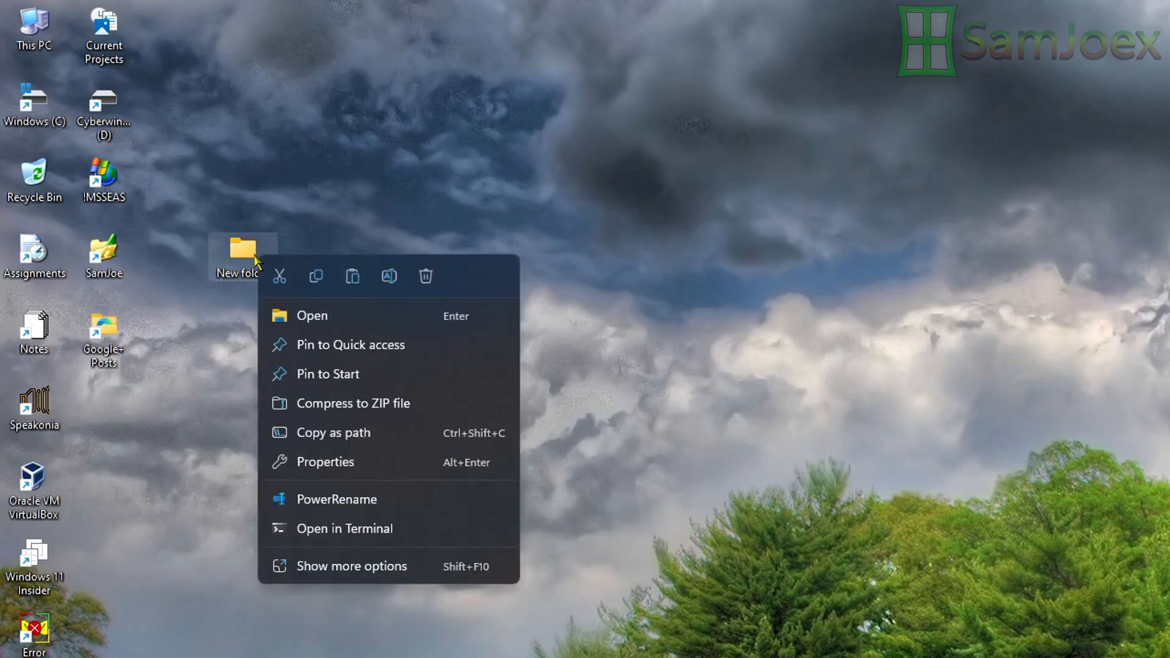
pyautogui.click(325, 462)
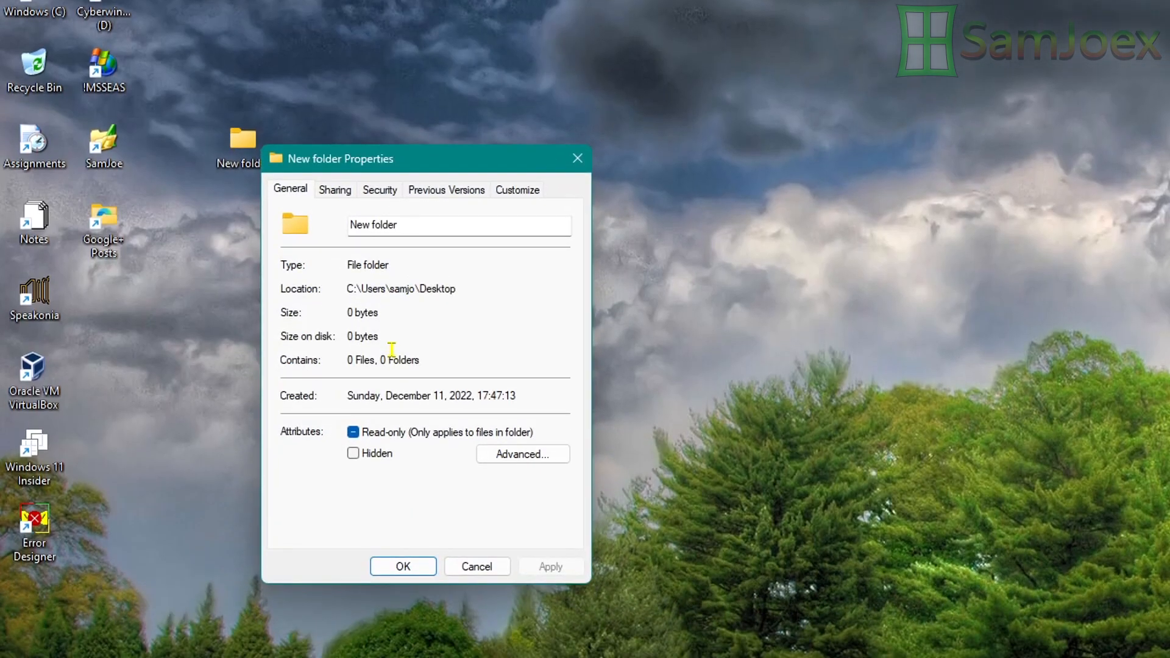
pyautogui.click(517, 188)
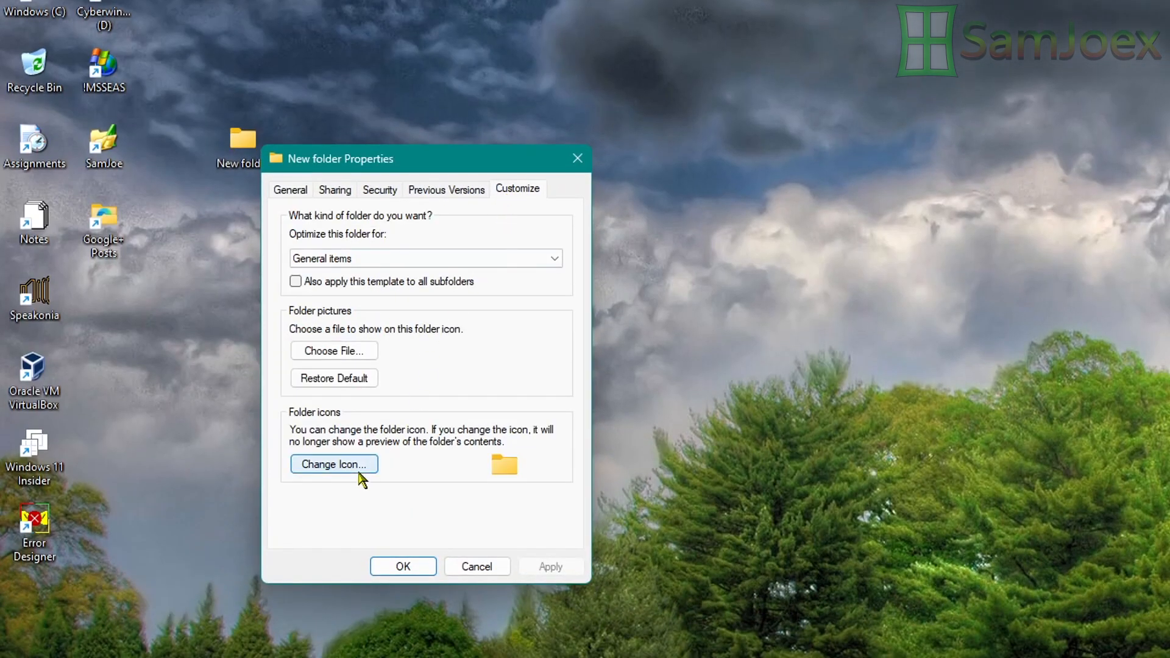
pyautogui.click(333, 464)
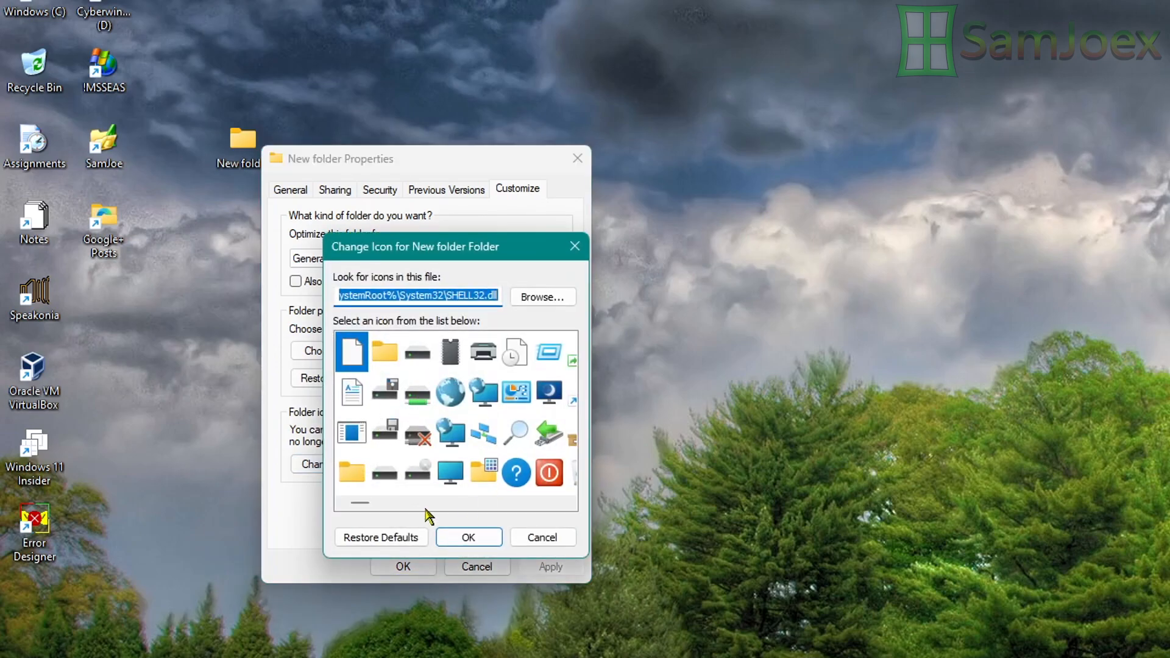
pyautogui.click(468, 537)
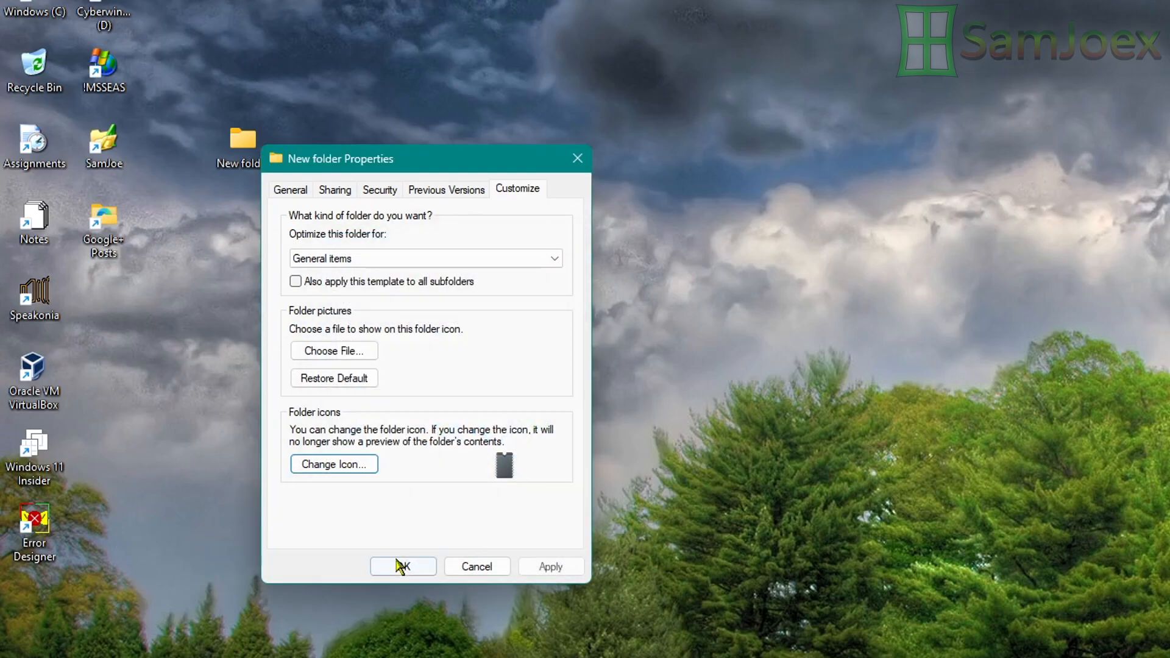
pyautogui.click(403, 566)
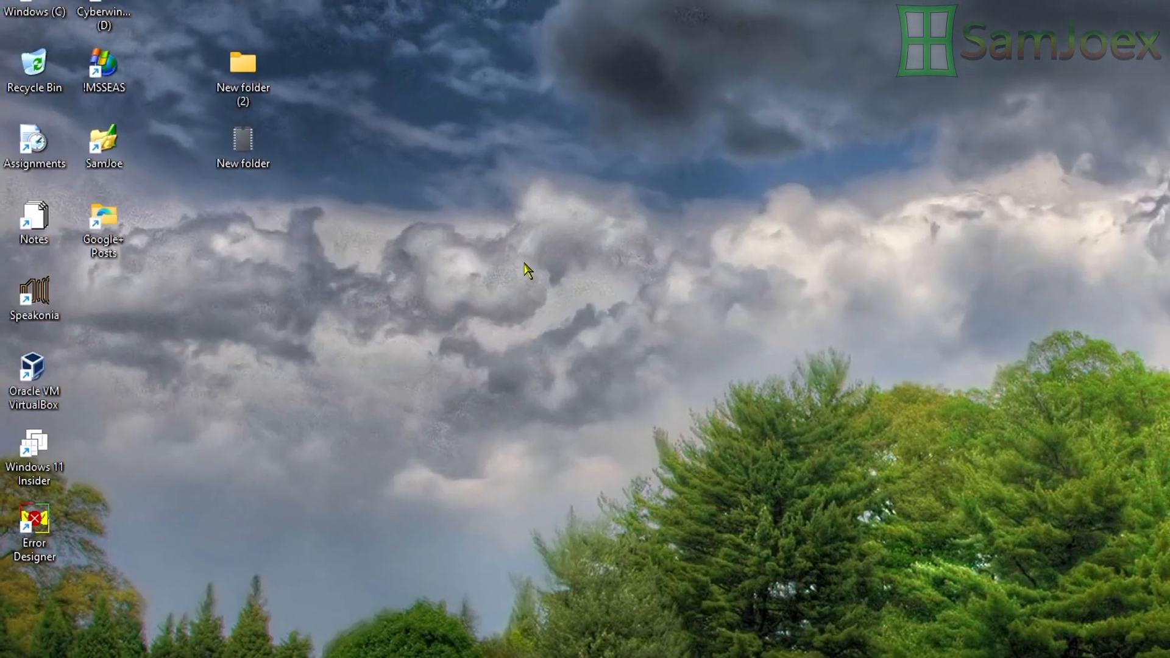
# Step: Give New folder (2) the red error icon from the imageres.dll resource path
pyautogui.click(243, 66)
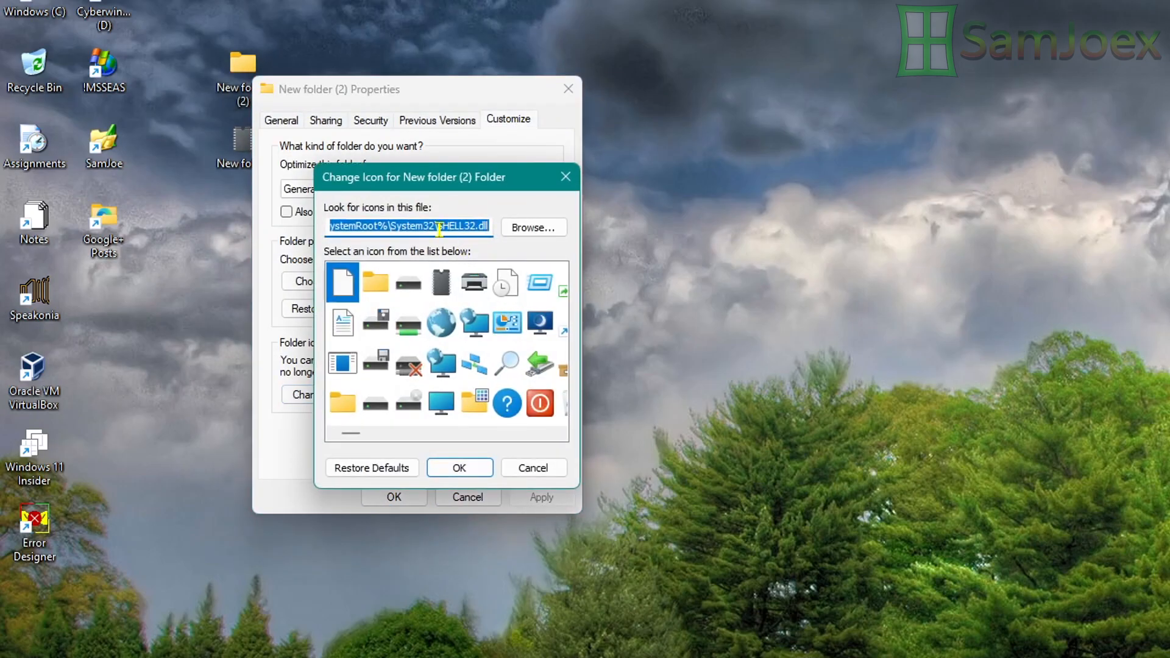
pyautogui.write('imagr')
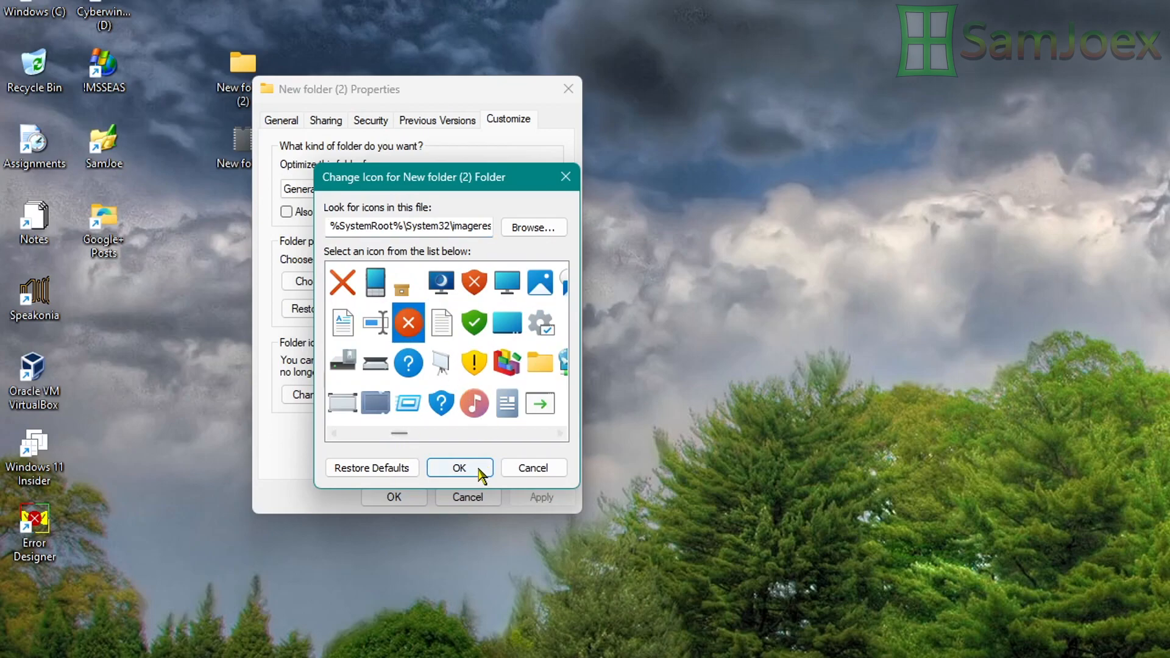
pyautogui.click(458, 468)
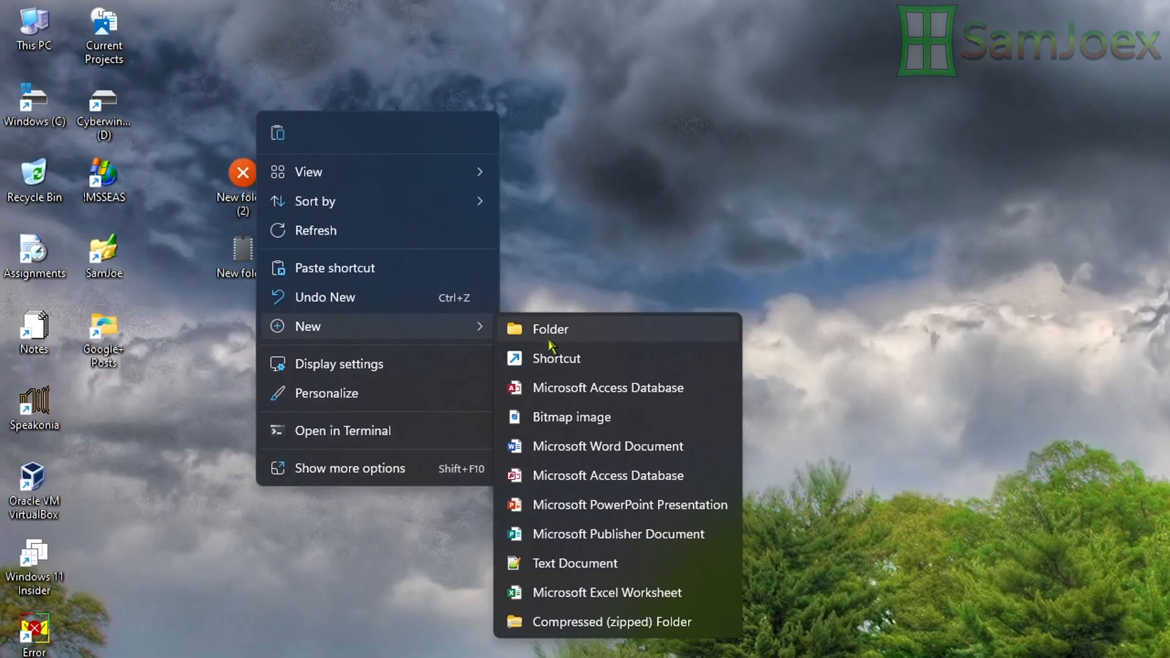
# Step: Create New folder (3) and give it the Internet Explorer globe icon from the XP shell32 file
pyautogui.click(550, 329)
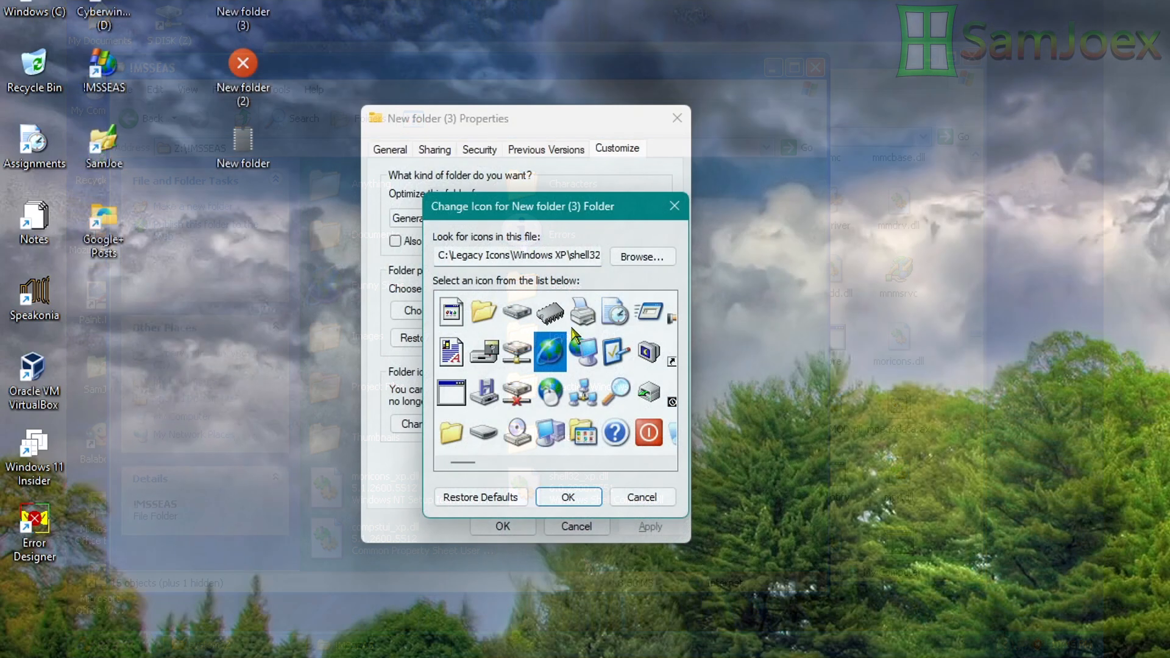
pyautogui.click(568, 497)
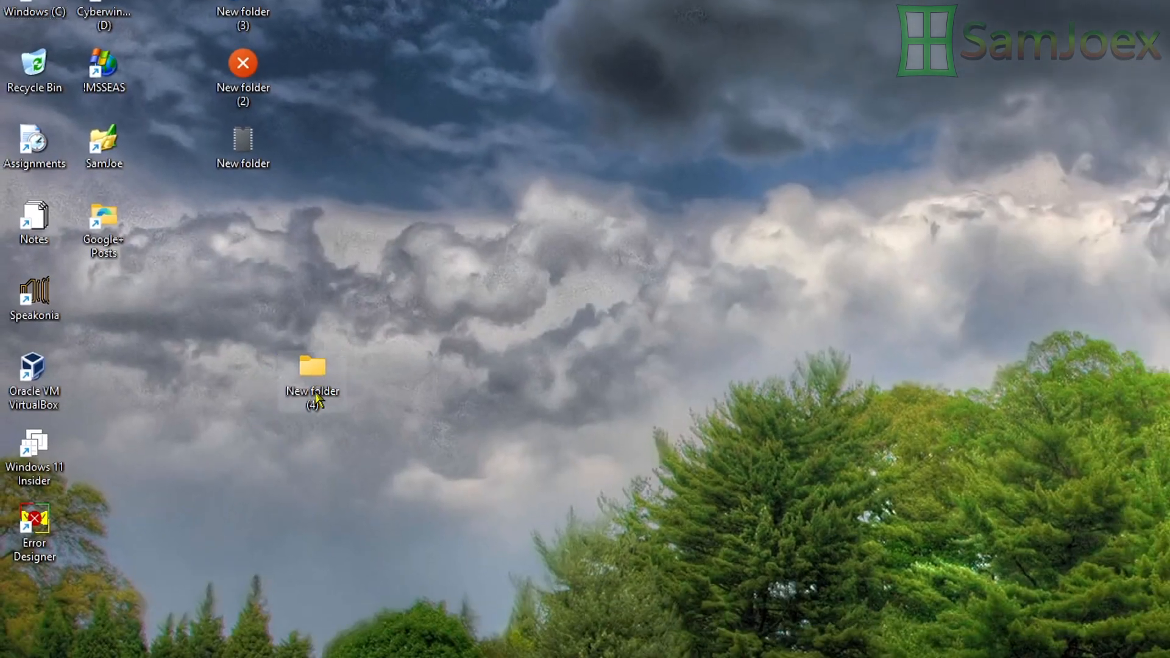
# Step: Give New folder (4) a green check icon from its Properties
pyautogui.rightClick(312, 367)
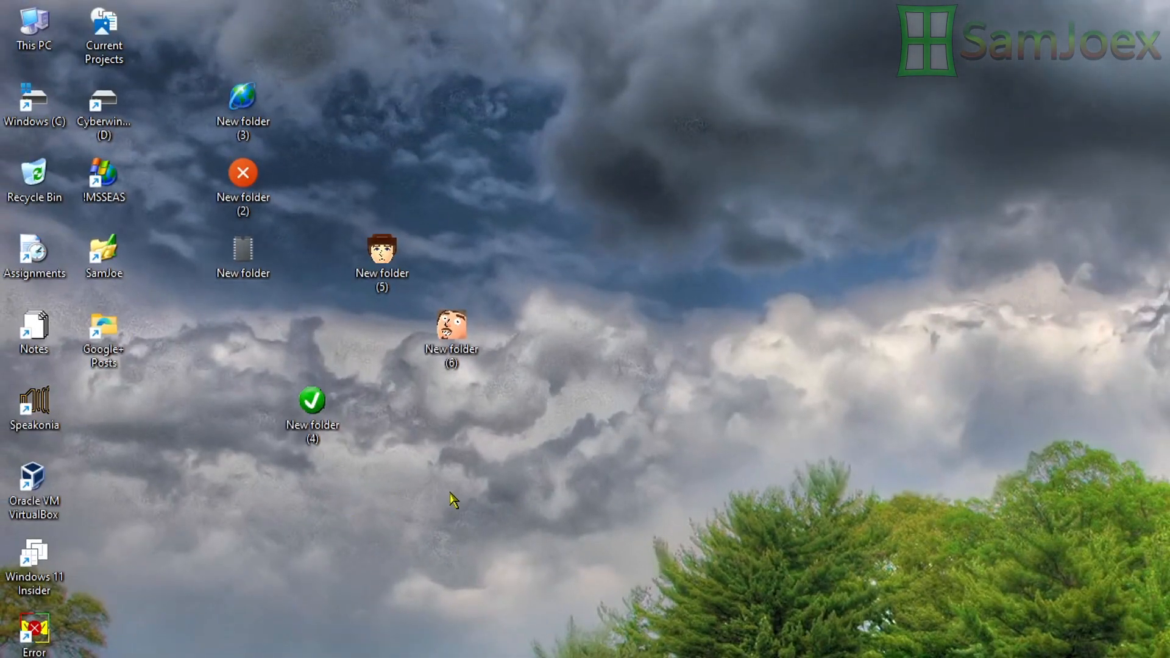
pyautogui.moveTo(583, 364)
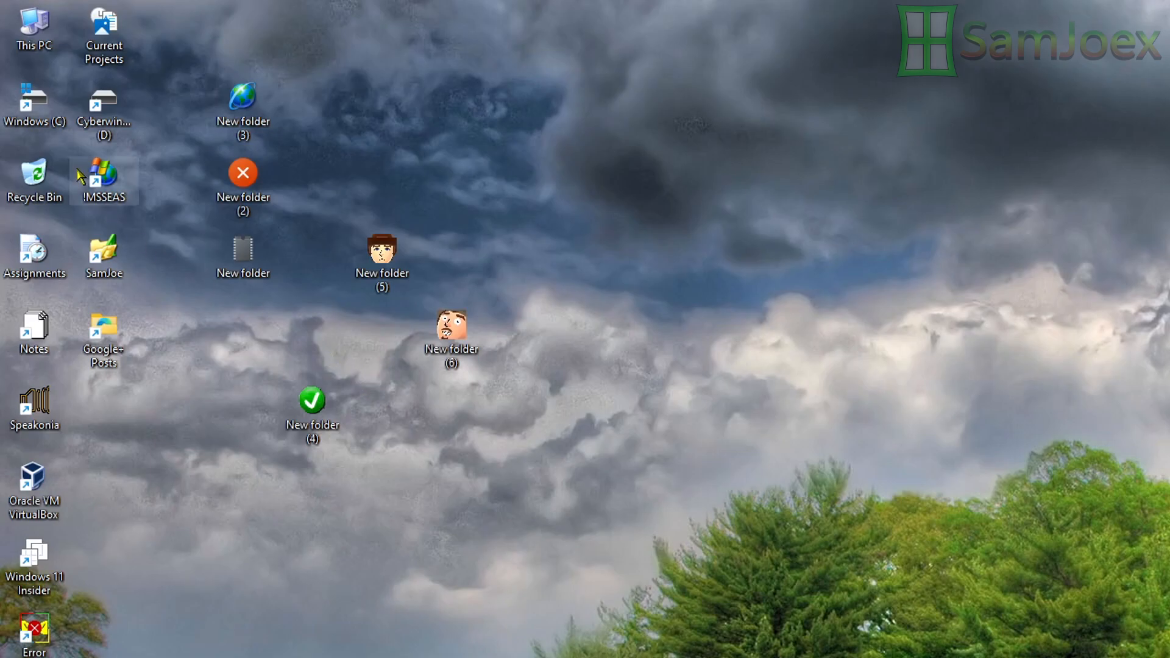
pyautogui.doubleClick(103, 173)
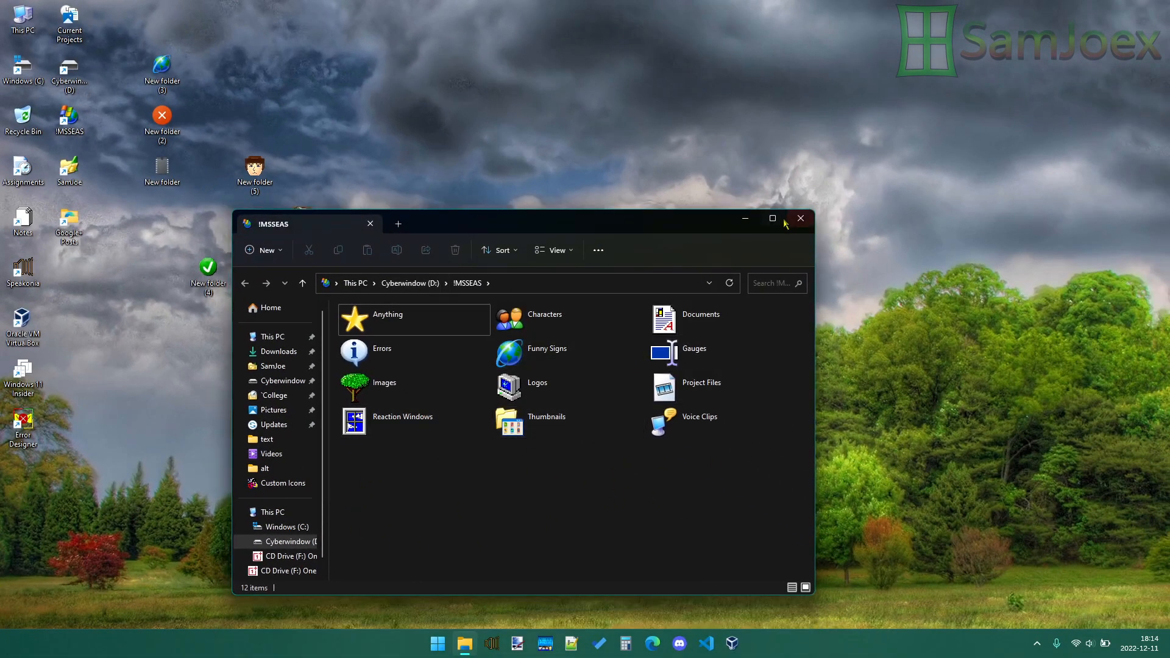
pyautogui.click(801, 218)
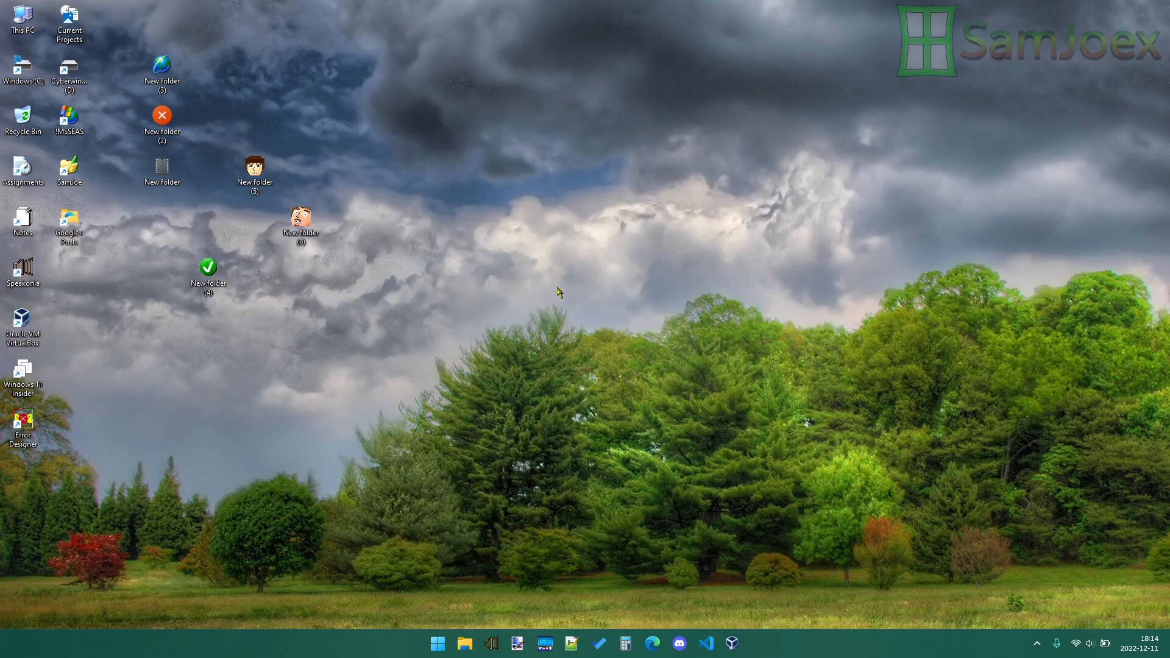